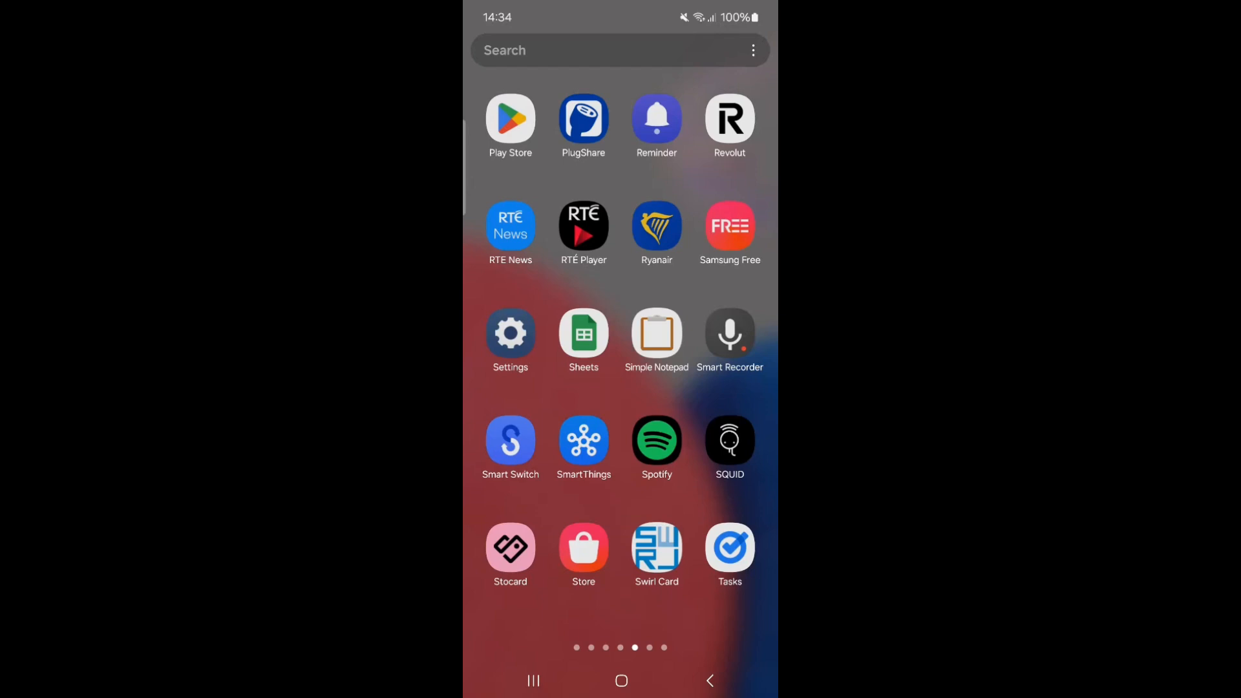
# Search the phone settings for 'block numbers' to surface the Block numbers call setting.
pyautogui.click(510, 333)
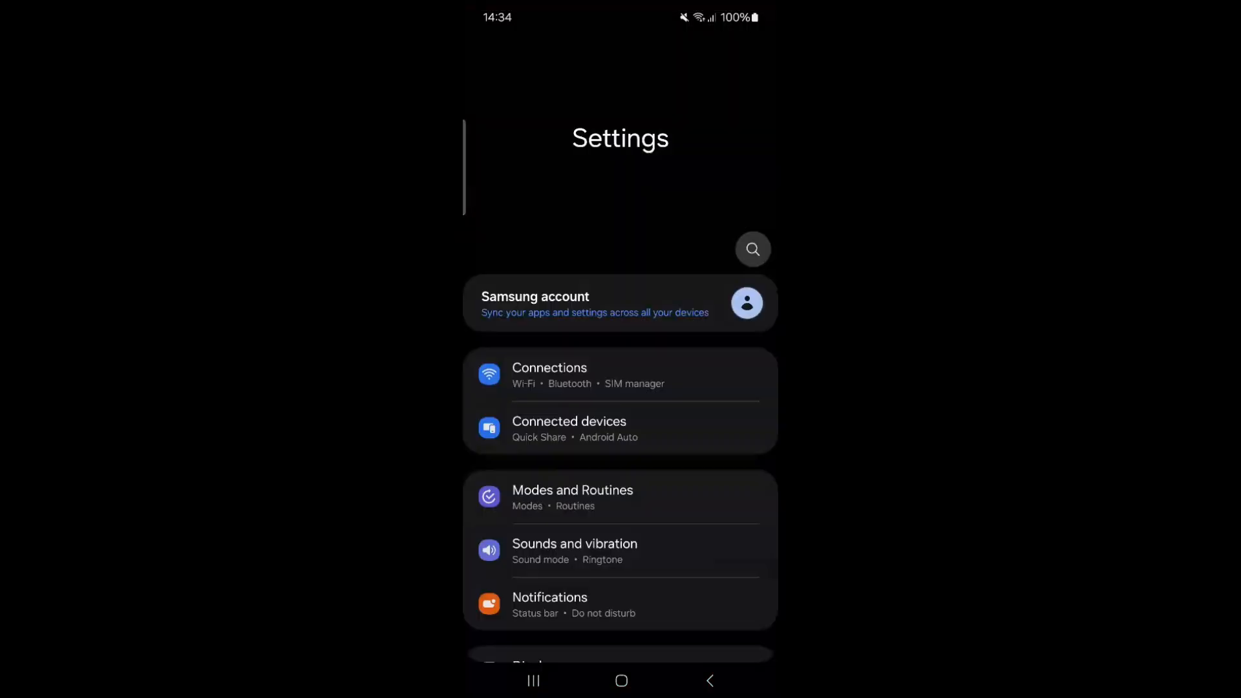
pyautogui.click(753, 249)
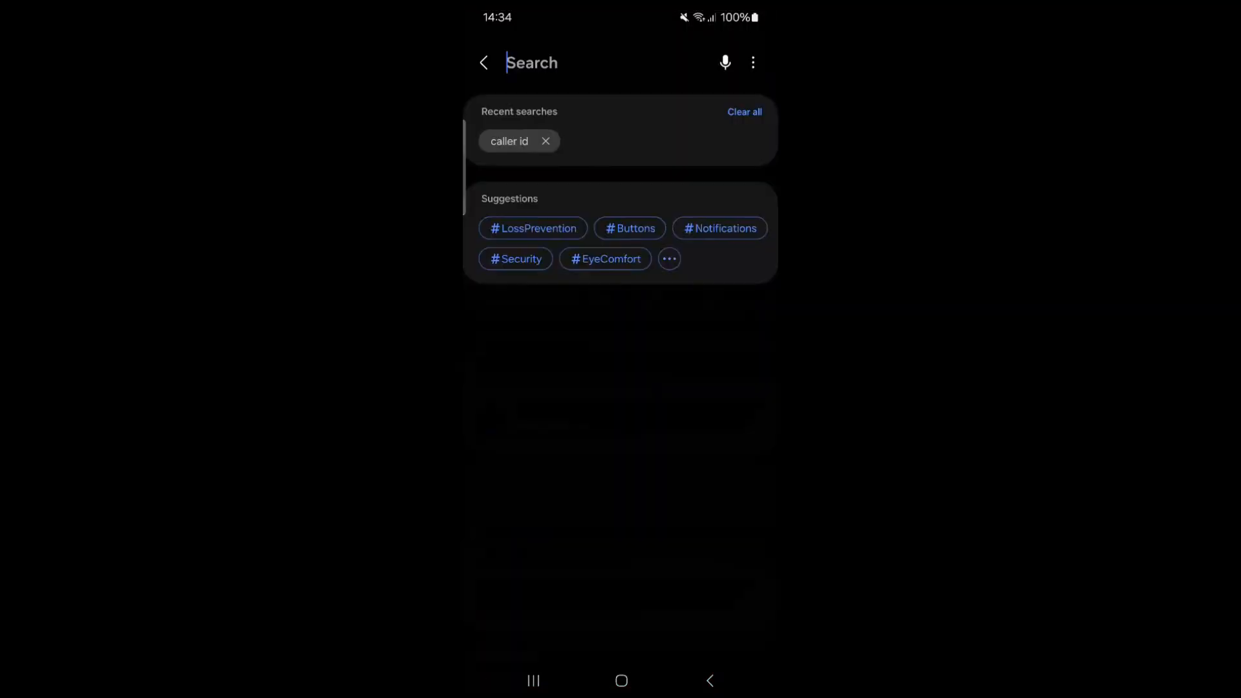
pyautogui.write('block numbers')
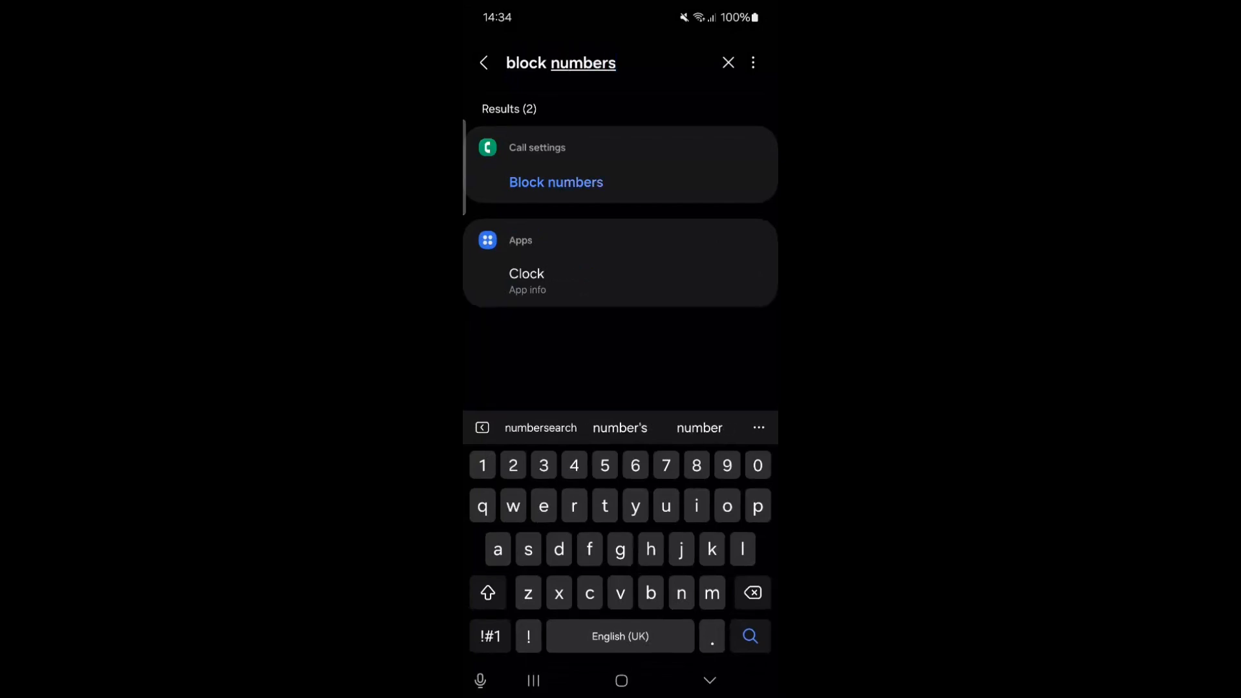
# Enable Block calls from unknown numbers on the Block numbers page.
pyautogui.click(556, 182)
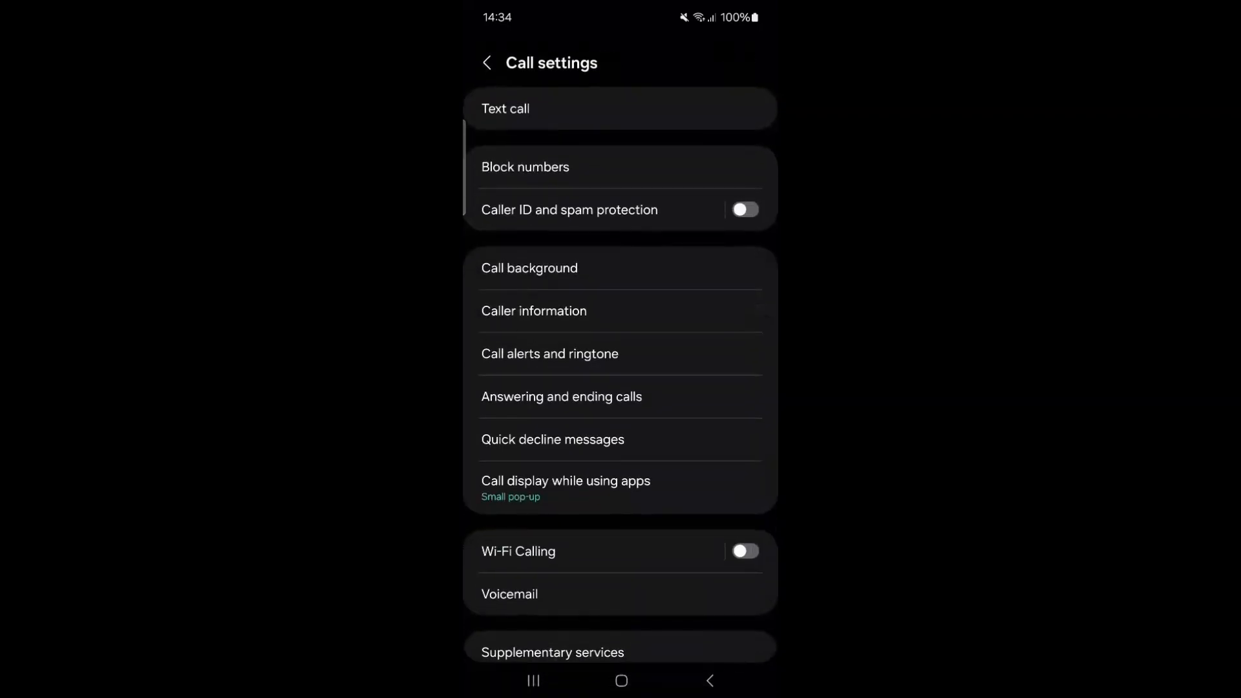
pyautogui.click(524, 167)
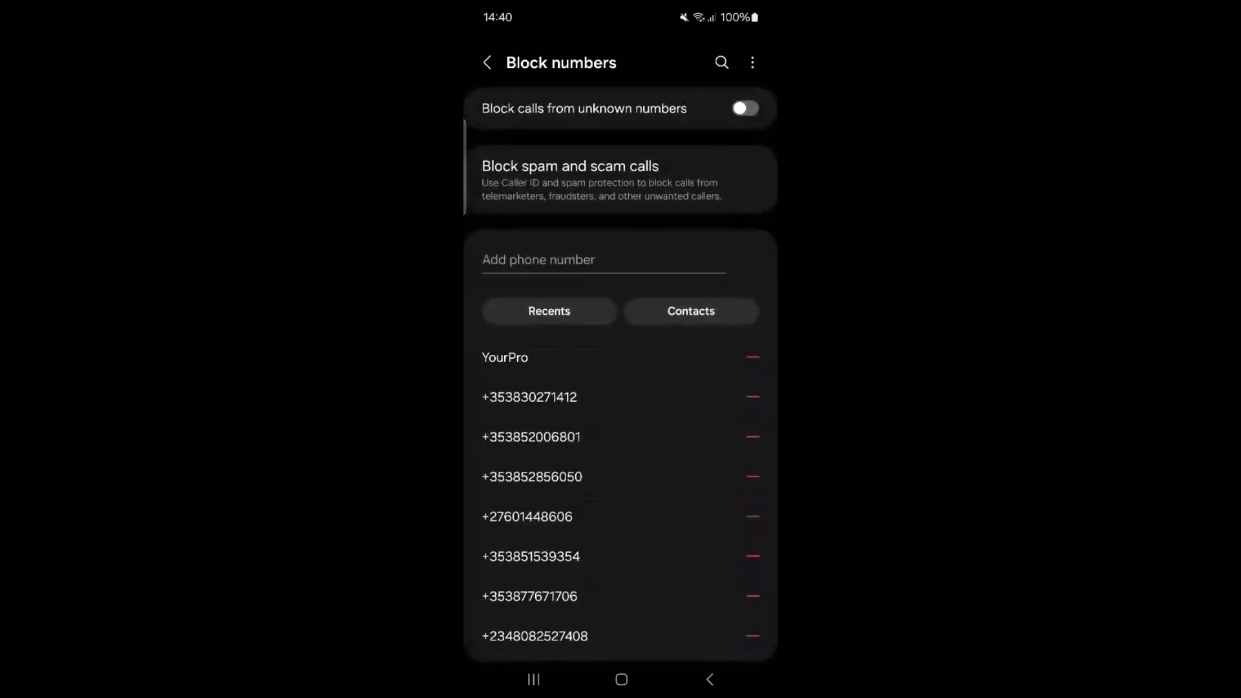
pyautogui.click(742, 108)
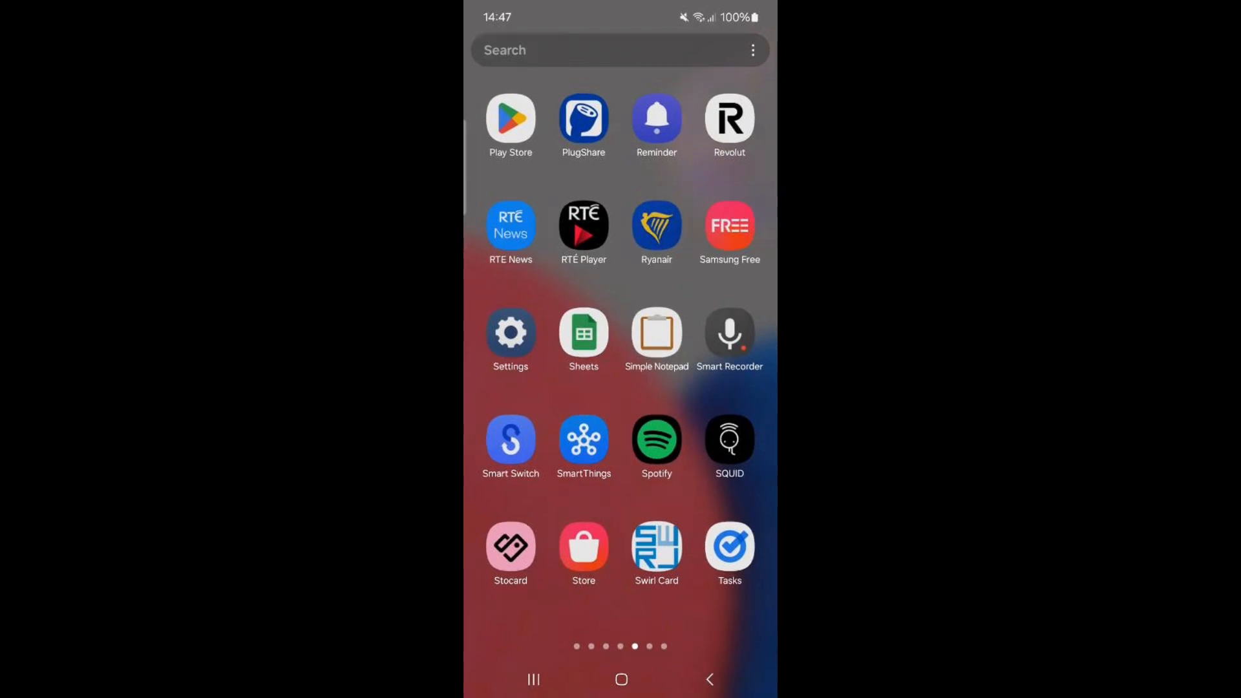
# Search settings for 'caller id' and go to the Caller ID and spam protection call setting.
pyautogui.click(510, 332)
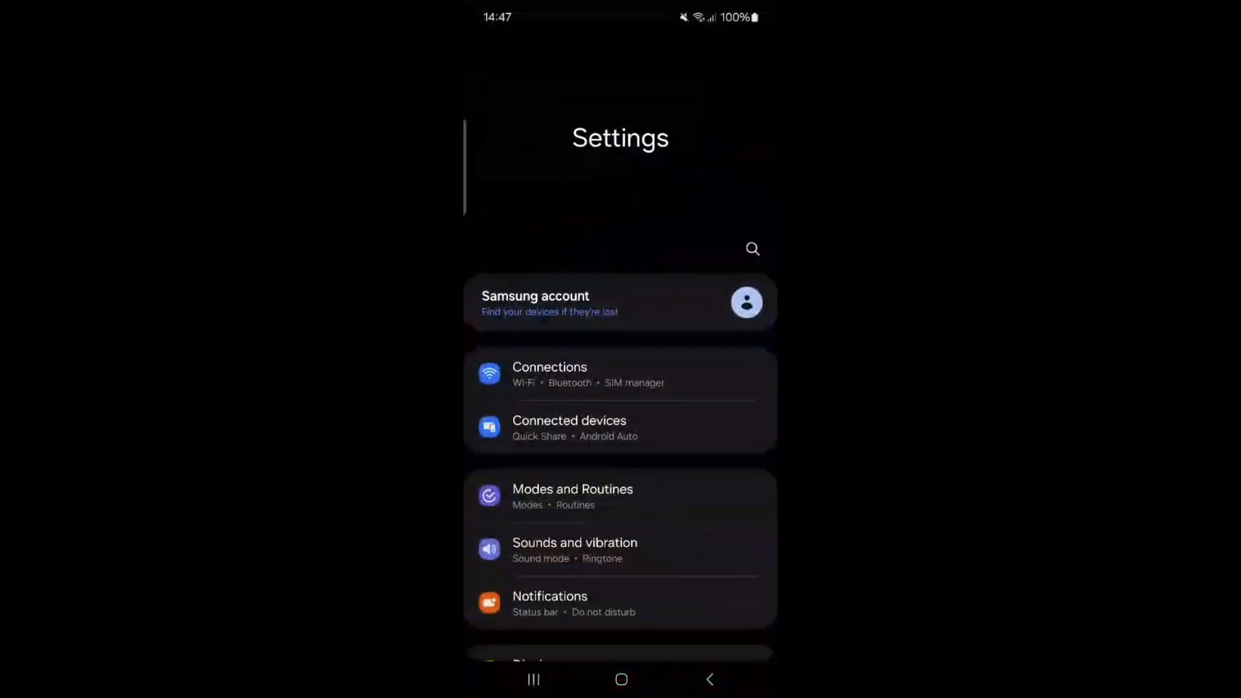
pyautogui.click(753, 249)
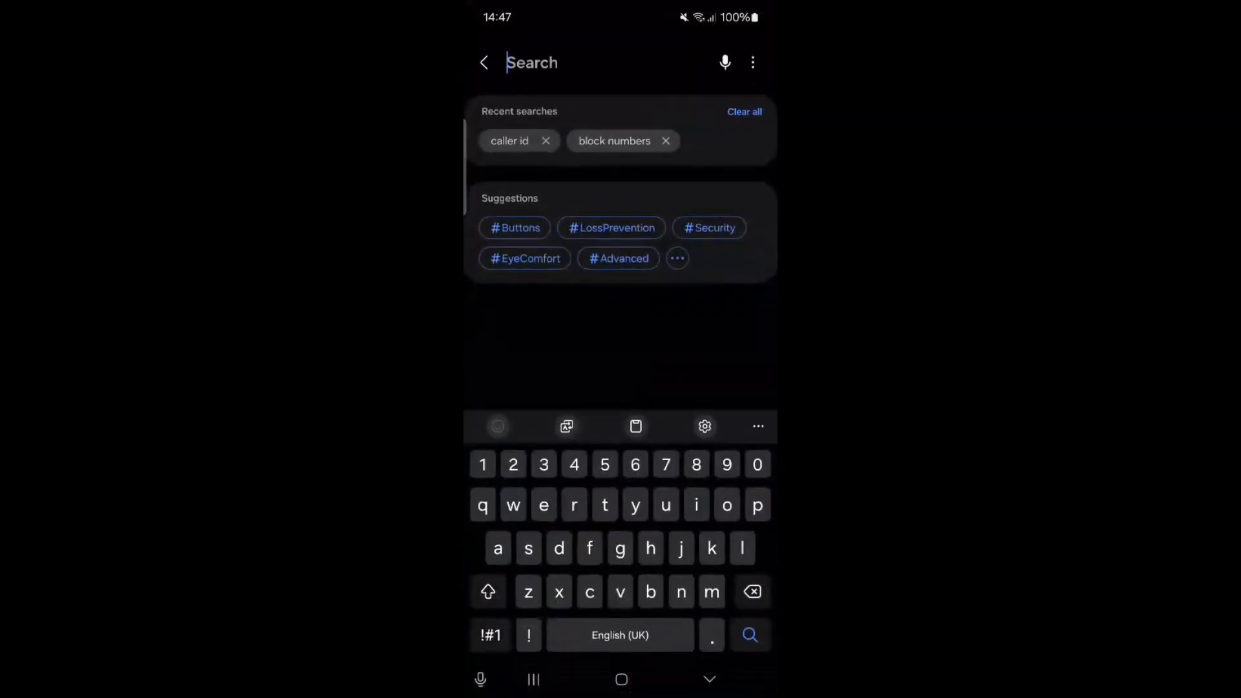
pyautogui.write('call')
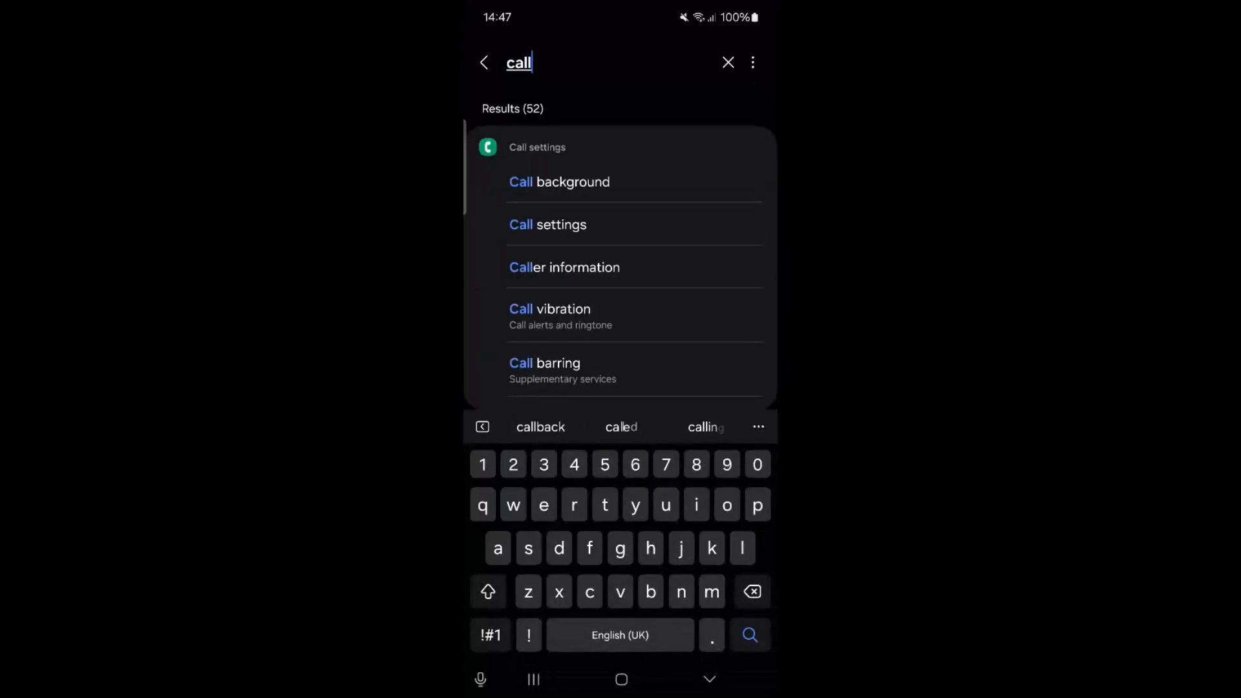
pyautogui.write('er')
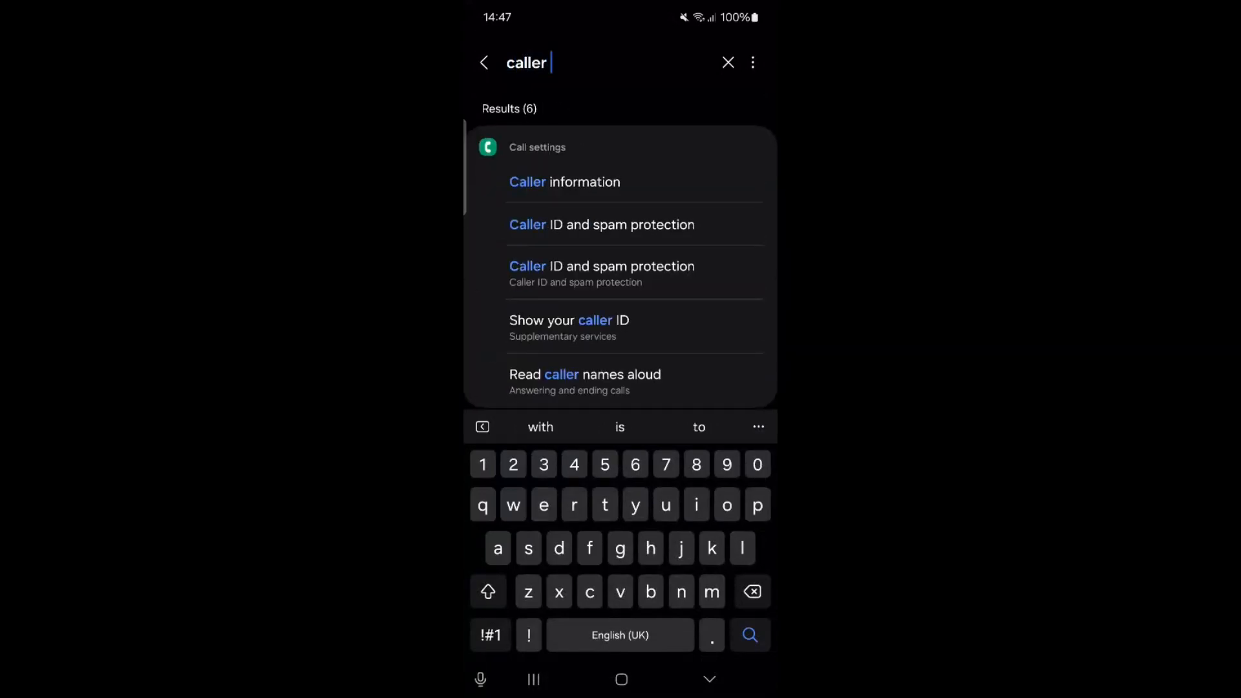
pyautogui.write('id')
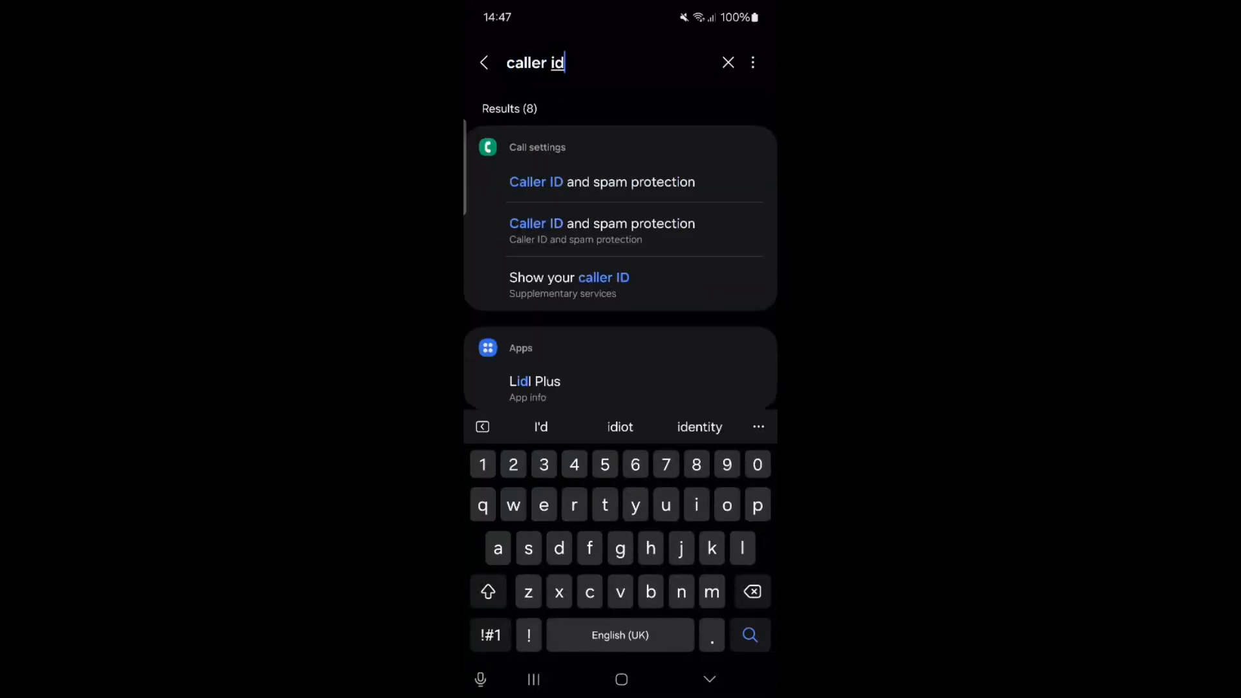
pyautogui.click(602, 181)
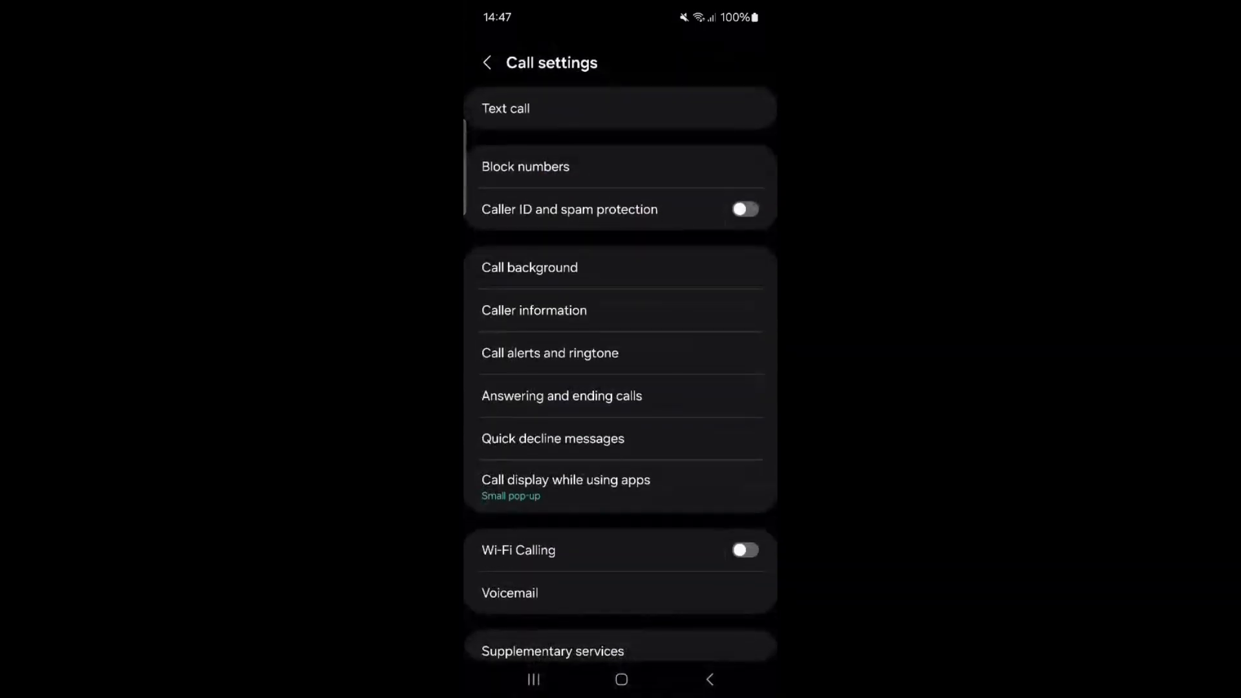
# Turn on Caller ID and spam protection and agree to Hiya's terms of service.
pyautogui.click(745, 209)
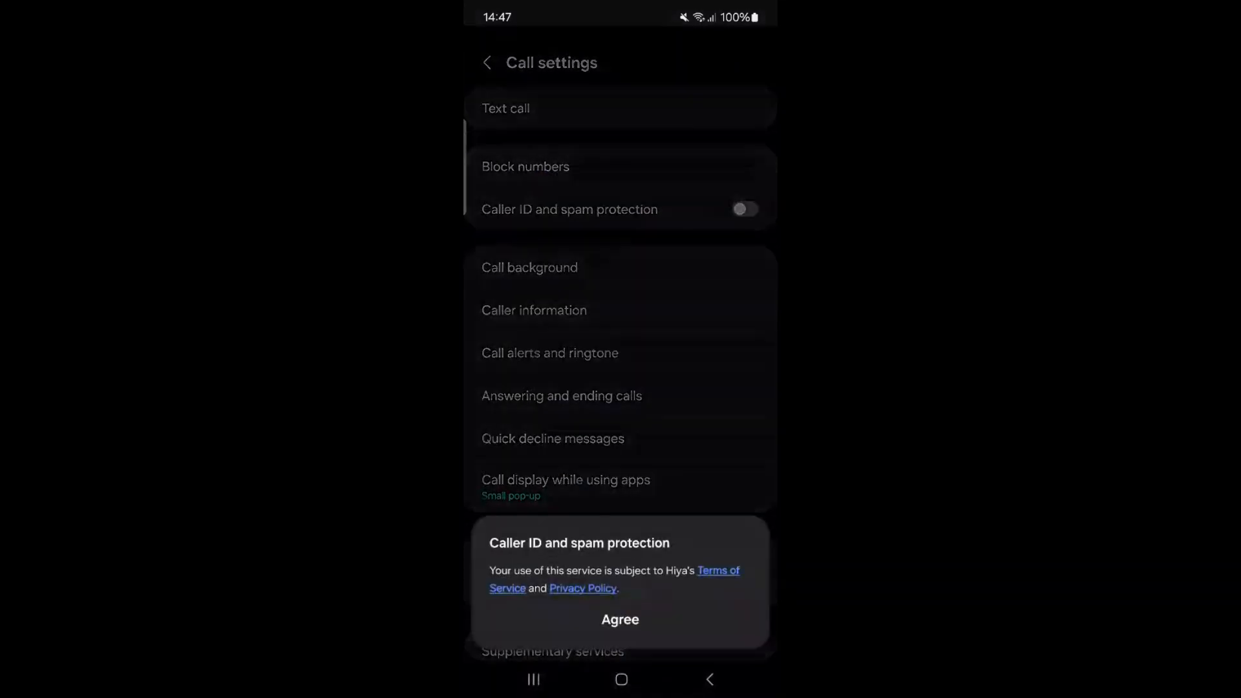
pyautogui.click(619, 619)
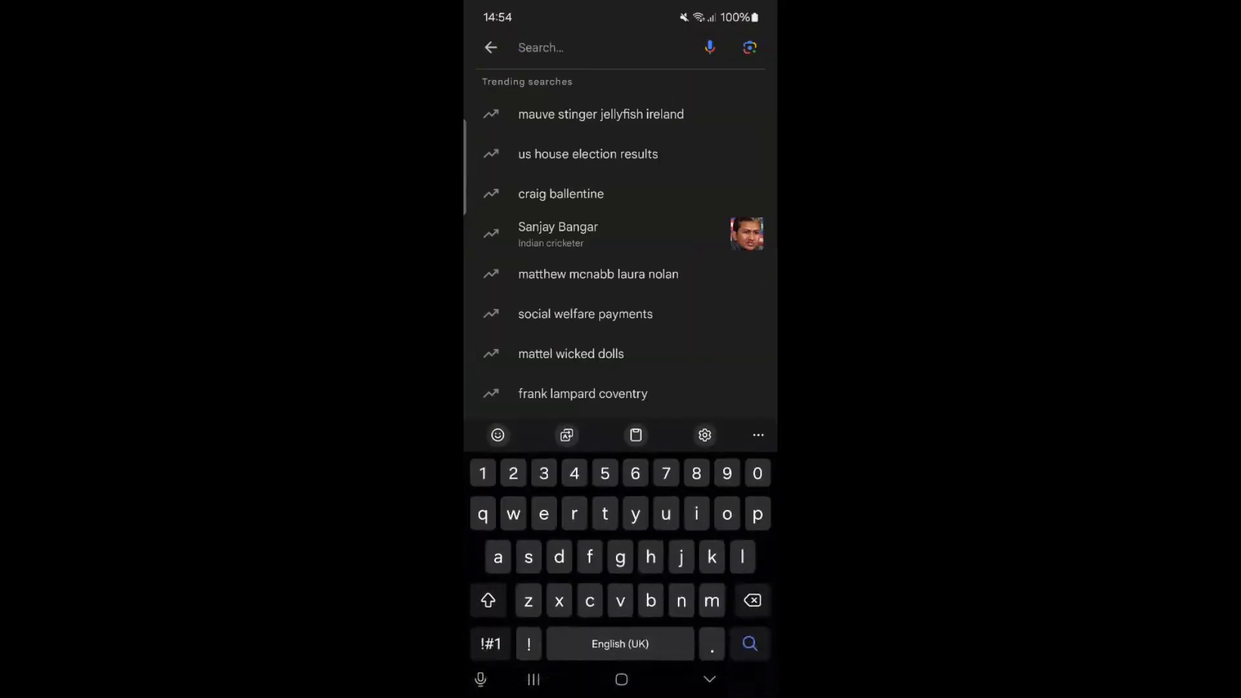
# Begin a Google query 'who ca' so suggestions like 'who called me' appear.
pyautogui.write('who')
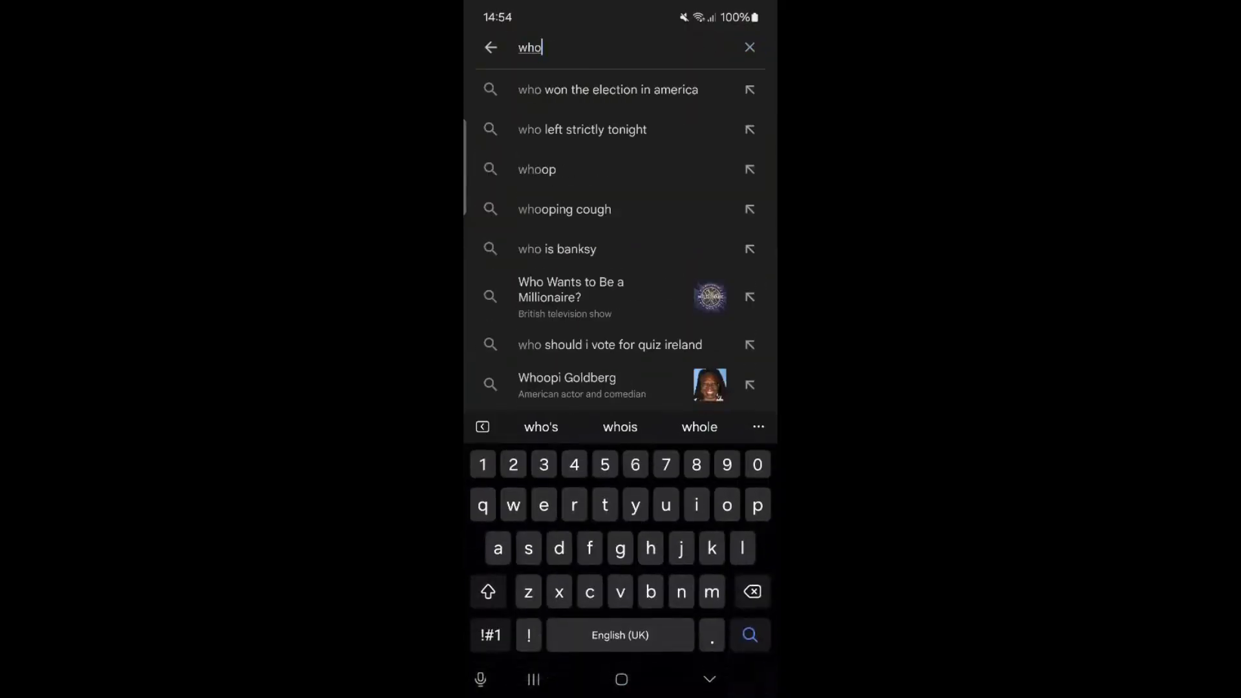
pyautogui.write('a')
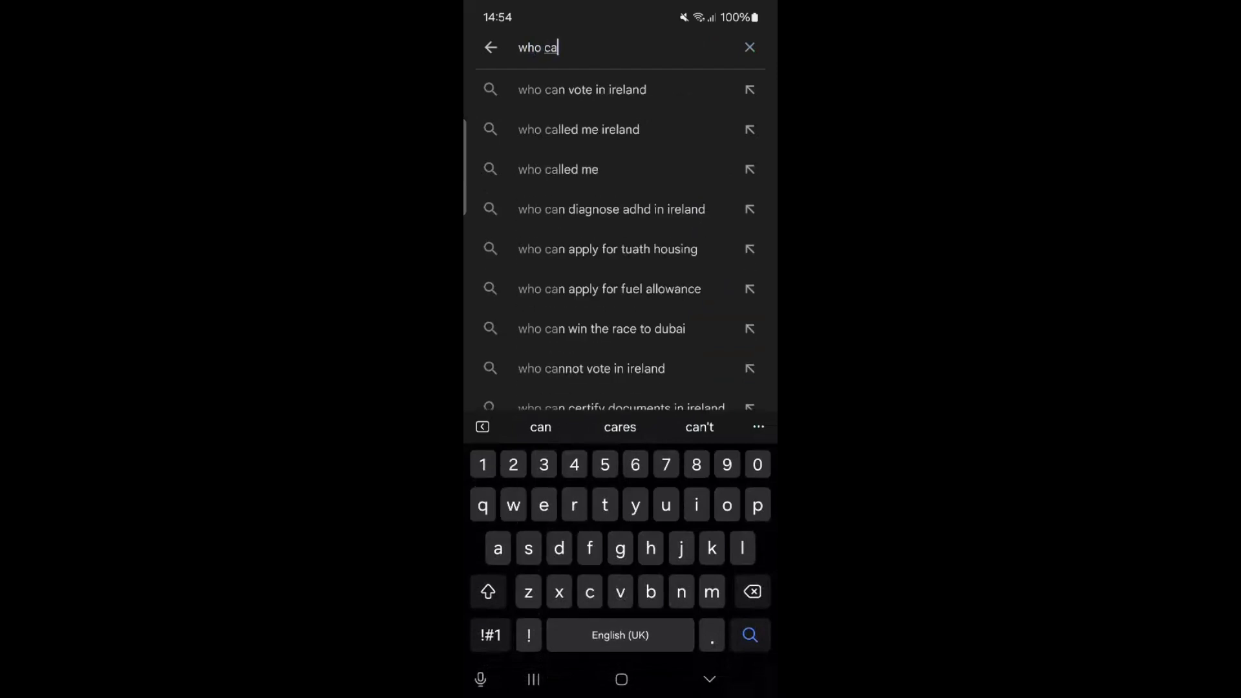